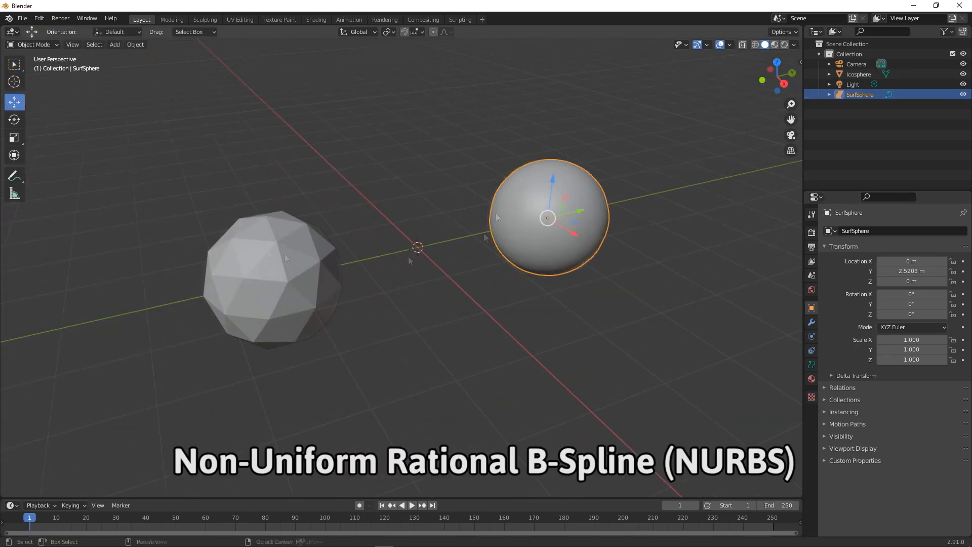
# - Keep the Phaser Slide's single sustained note just above C3 starting near bar 4
pyautogui.press('Tab')
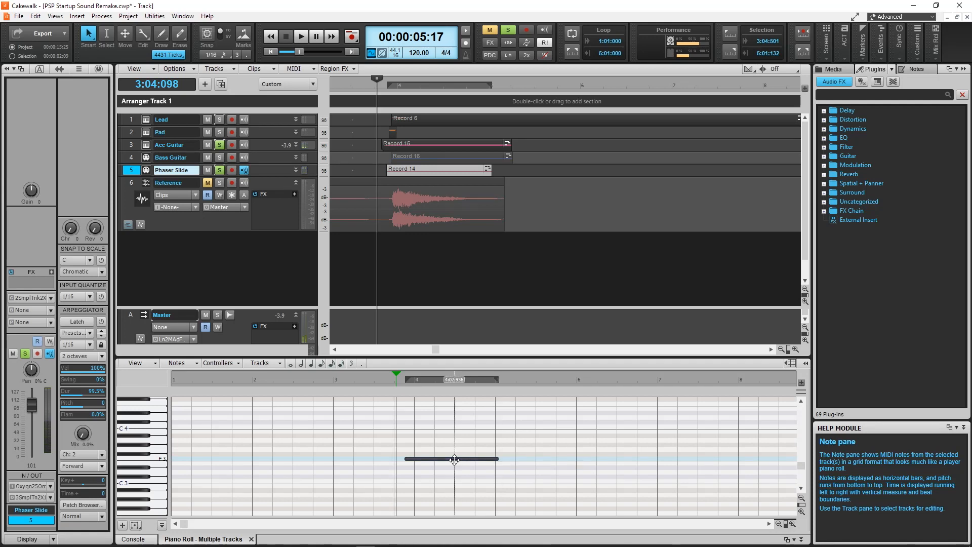
pyautogui.click(450, 459)
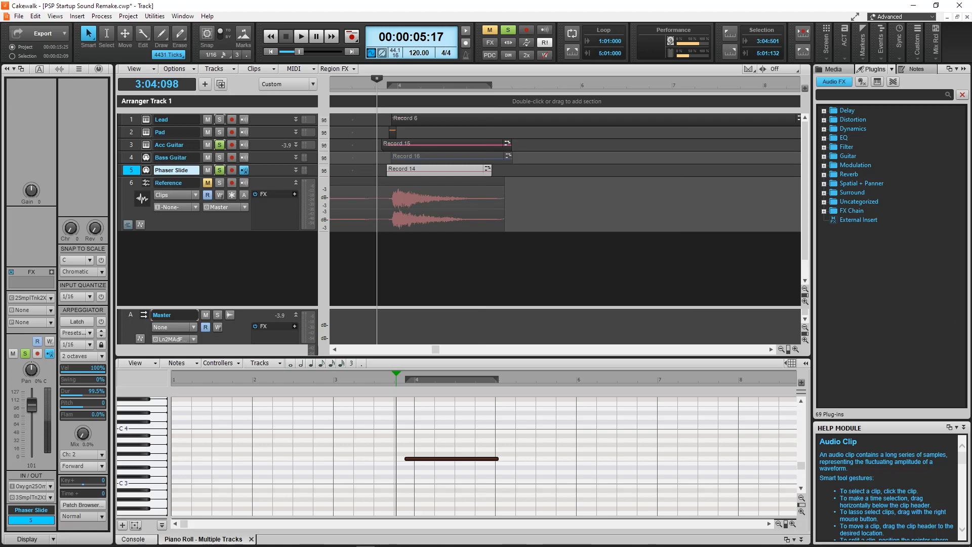